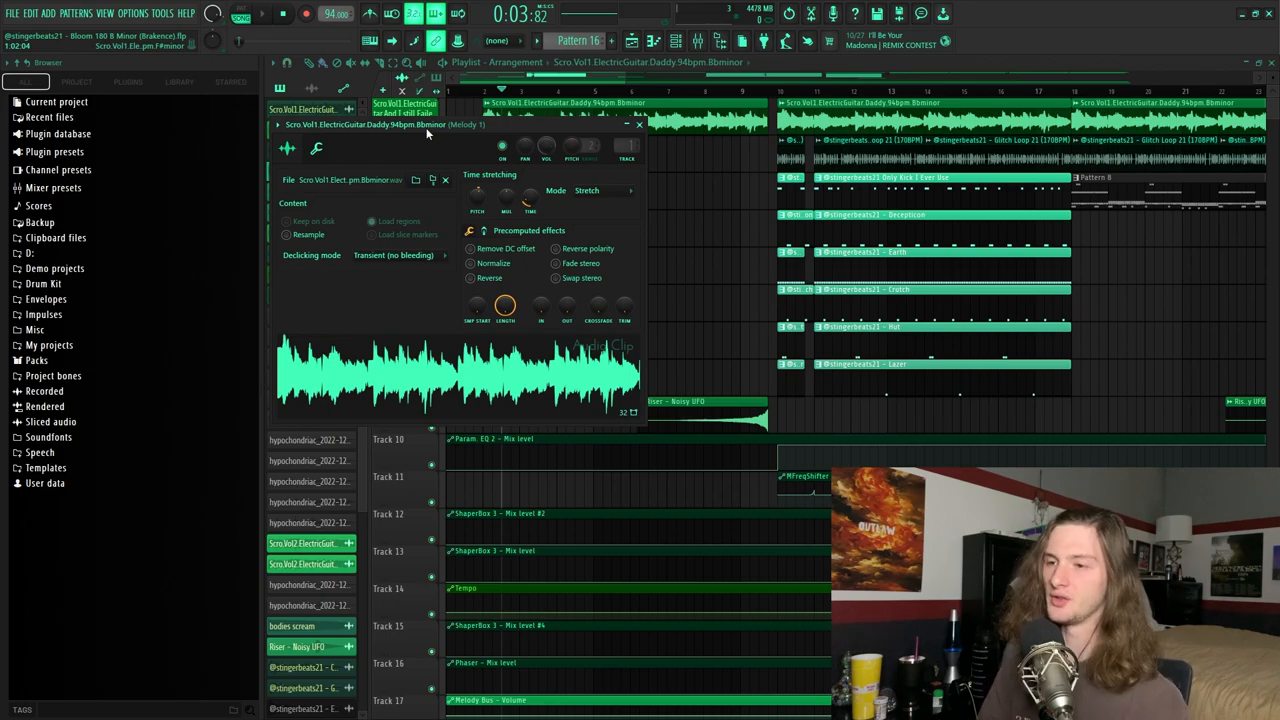
mouse_move(324, 316)
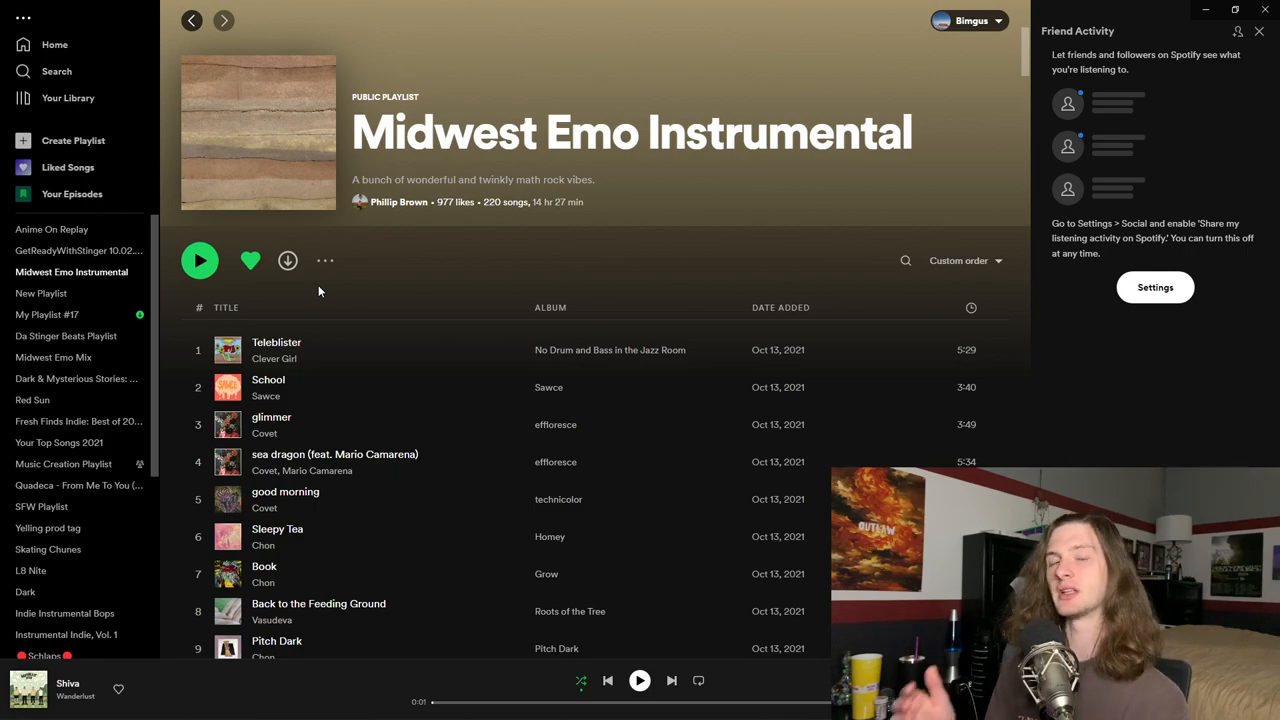
mouse_move(422, 244)
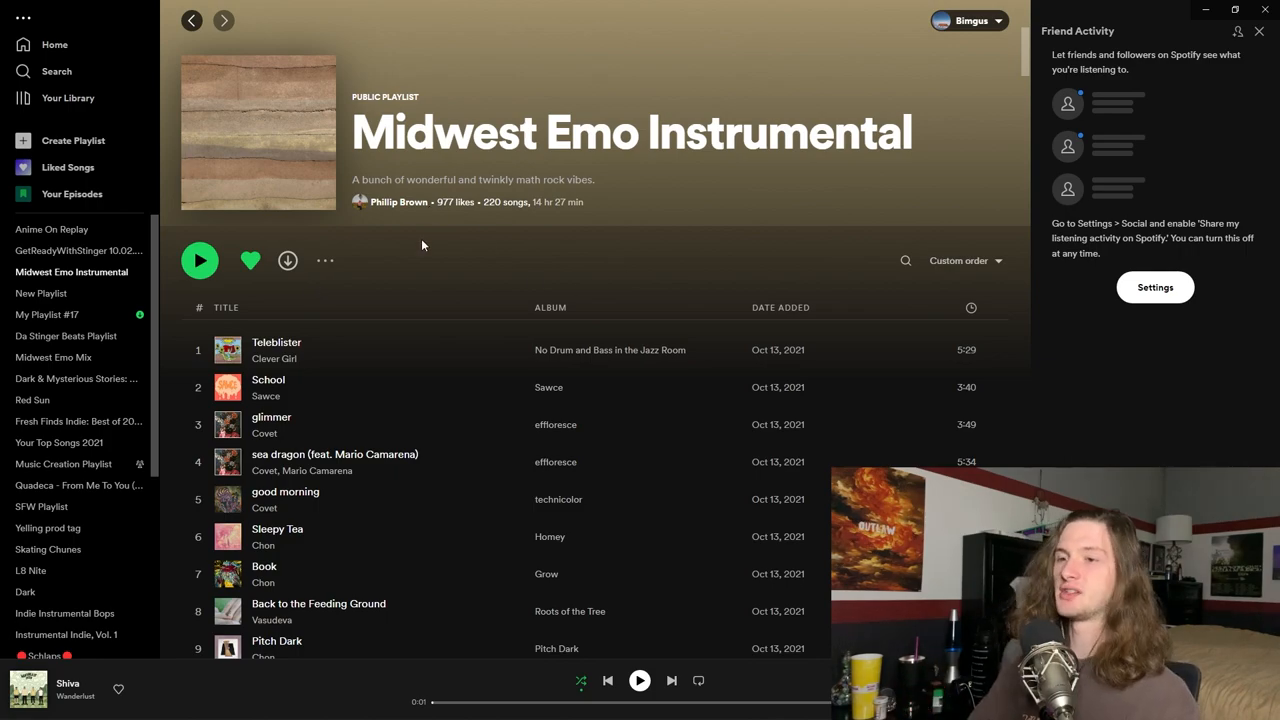
- Browse the pack, audition a lead sound, and expand the drum kit's acapella samples folder
scroll("down", 3)
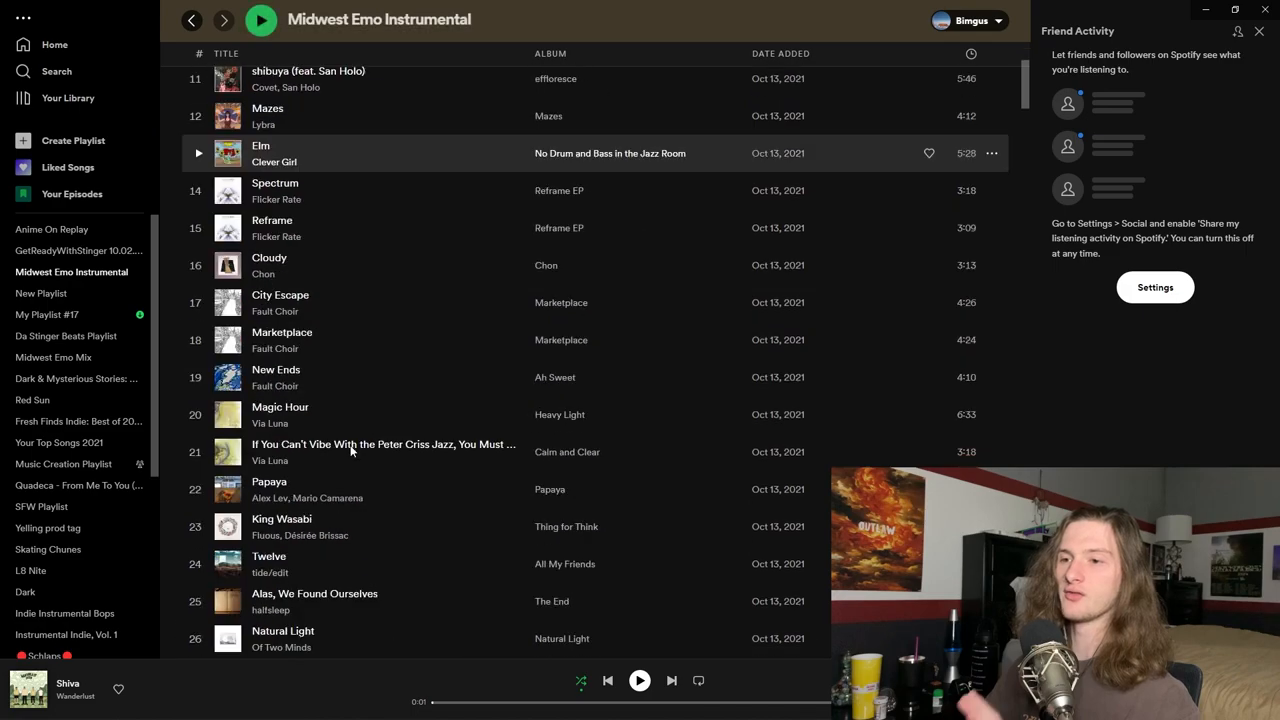
scroll("down", 3)
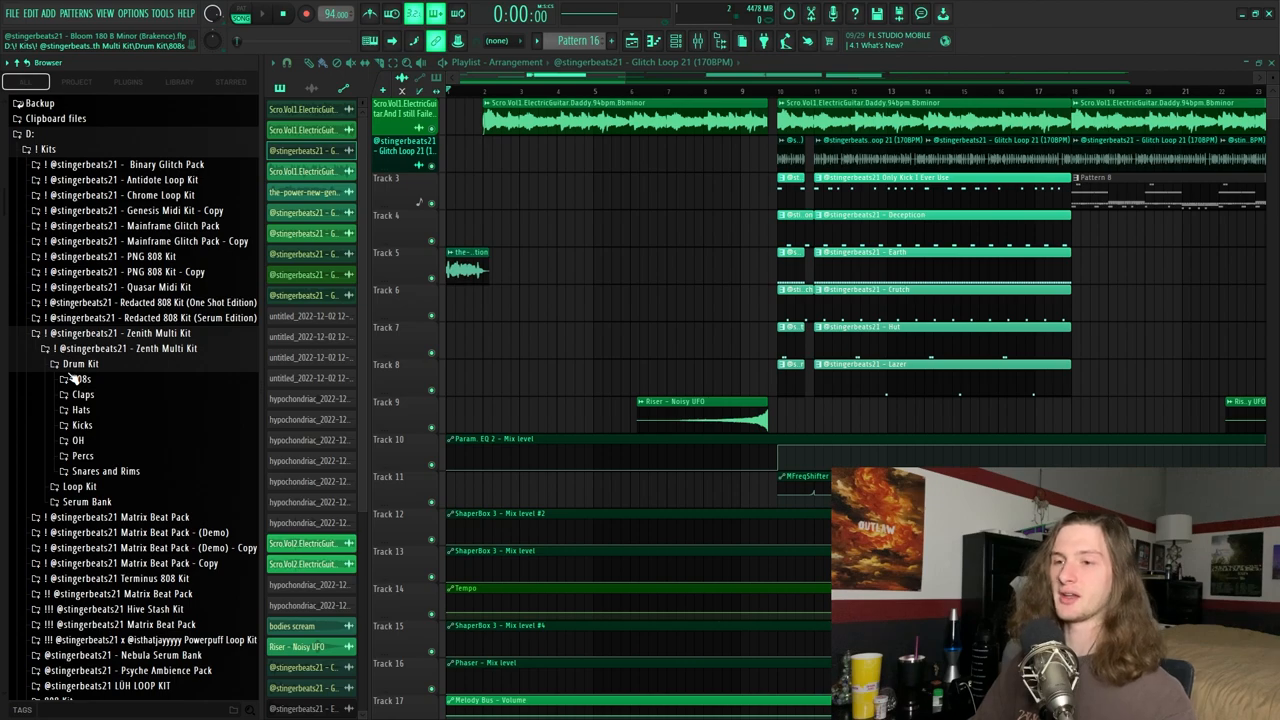
left_click(80, 380)
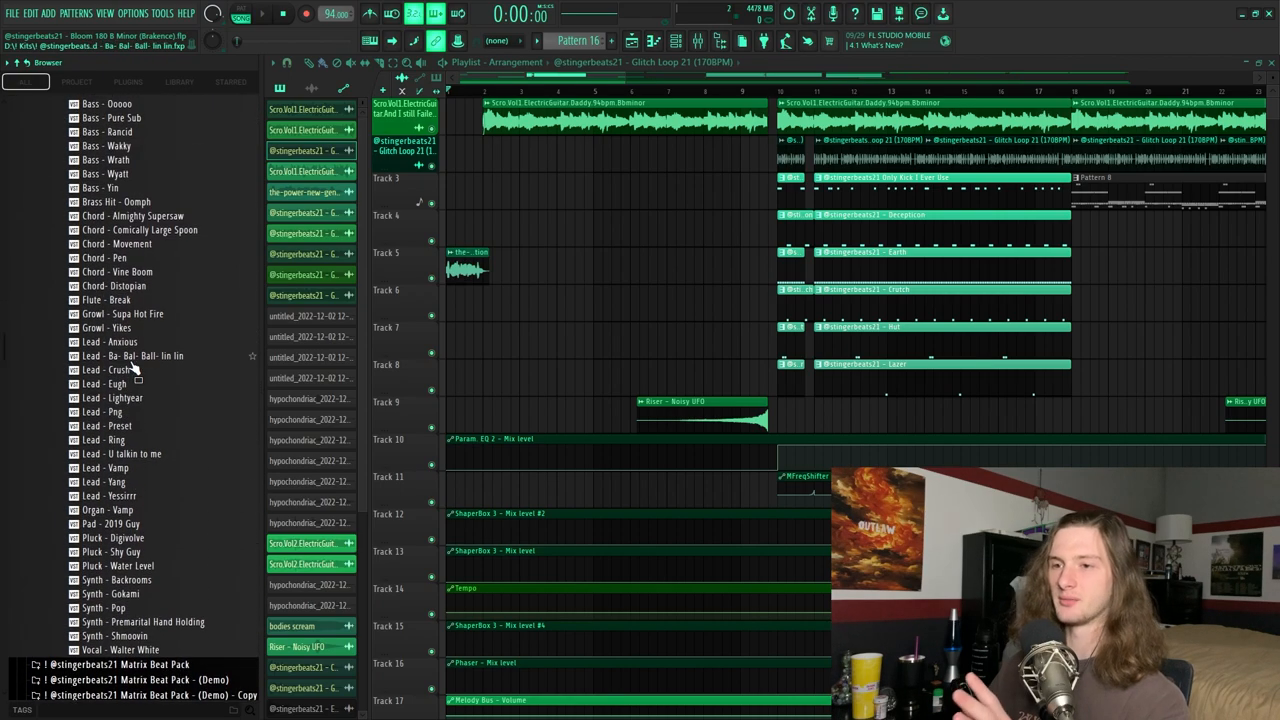
left_click(20, 62)
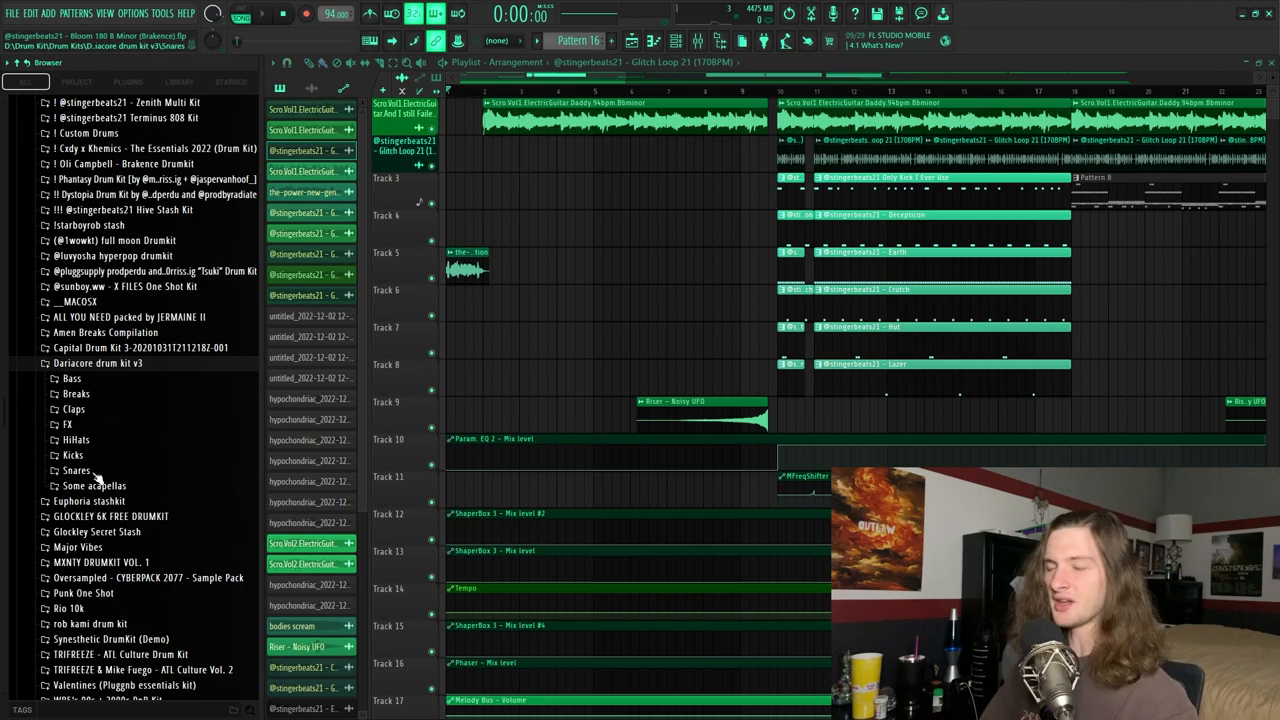
left_click(76, 470)
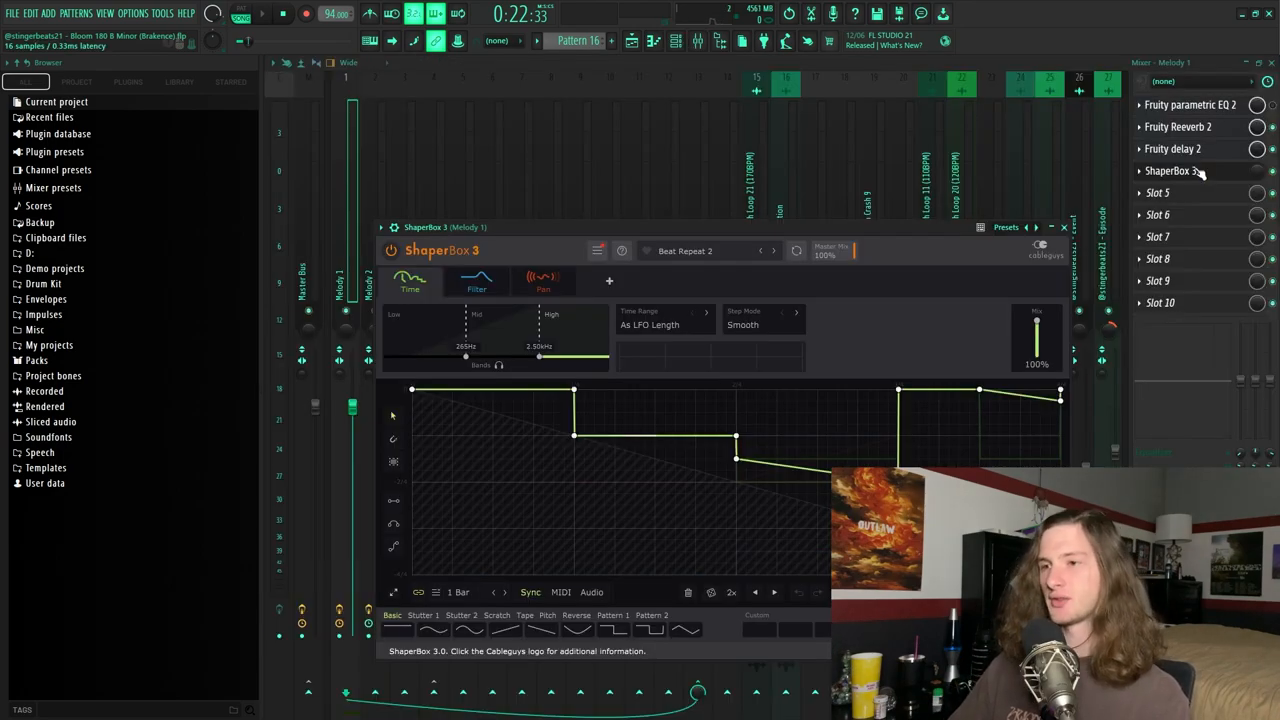
- Load the Beat Repeat 2 Showcase preset and return to the Time editor's chop shape
left_click(1006, 228)
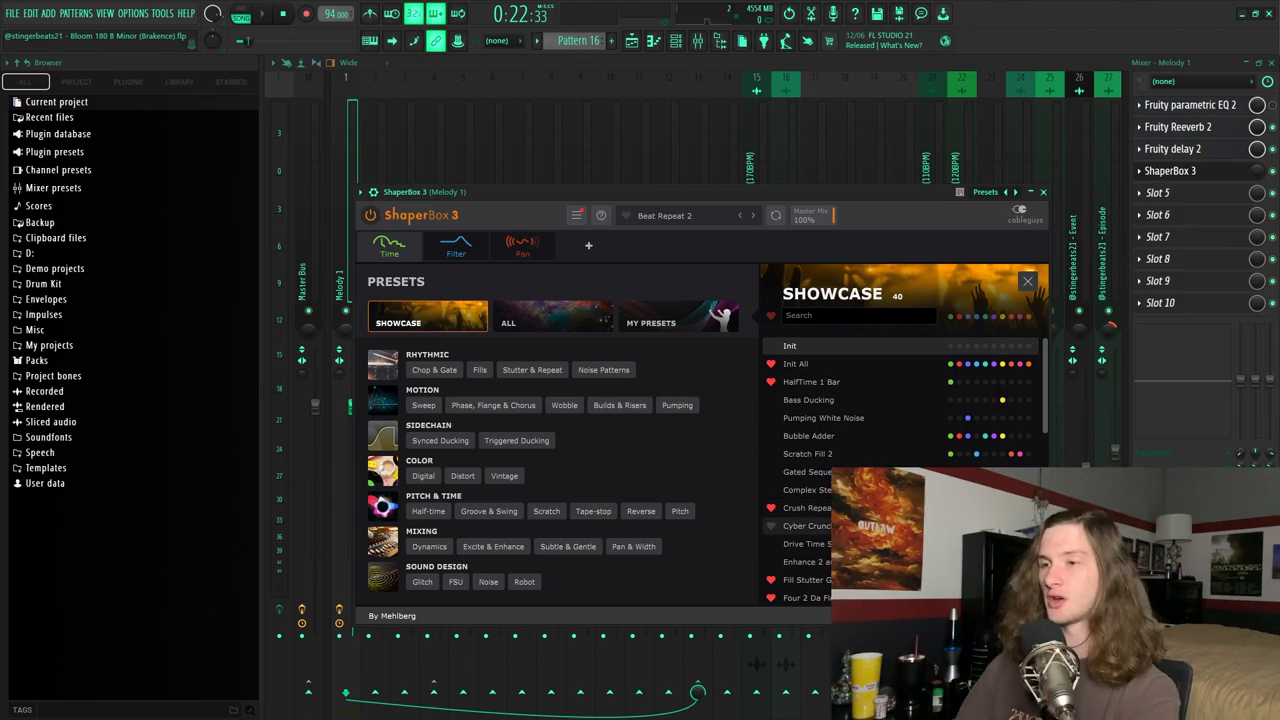
scroll("down", 3)
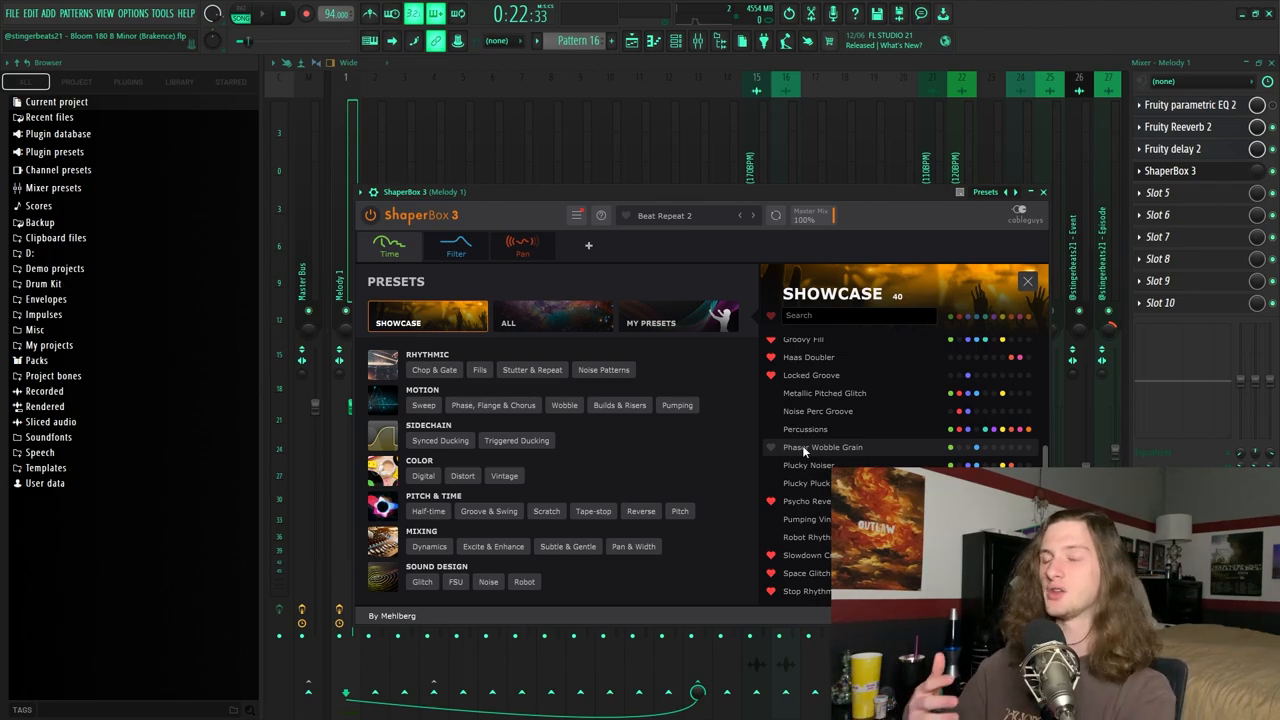
left_click(1028, 280)
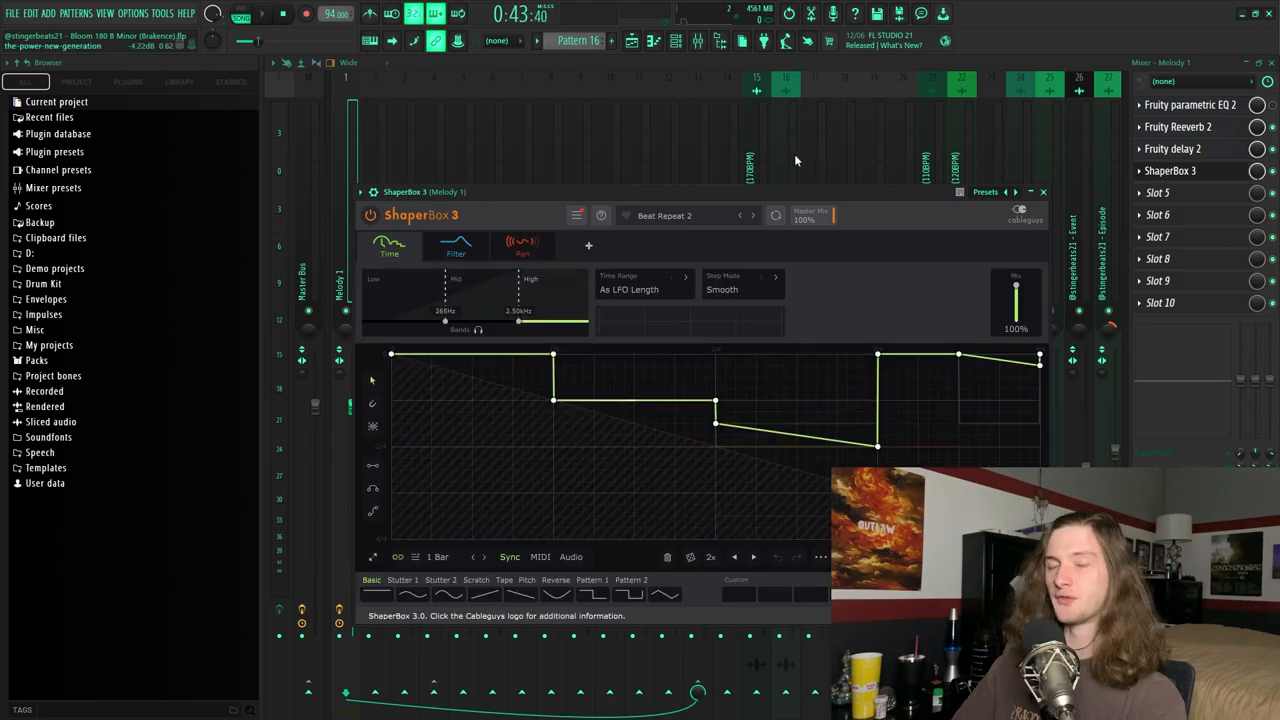
mouse_move(670, 216)
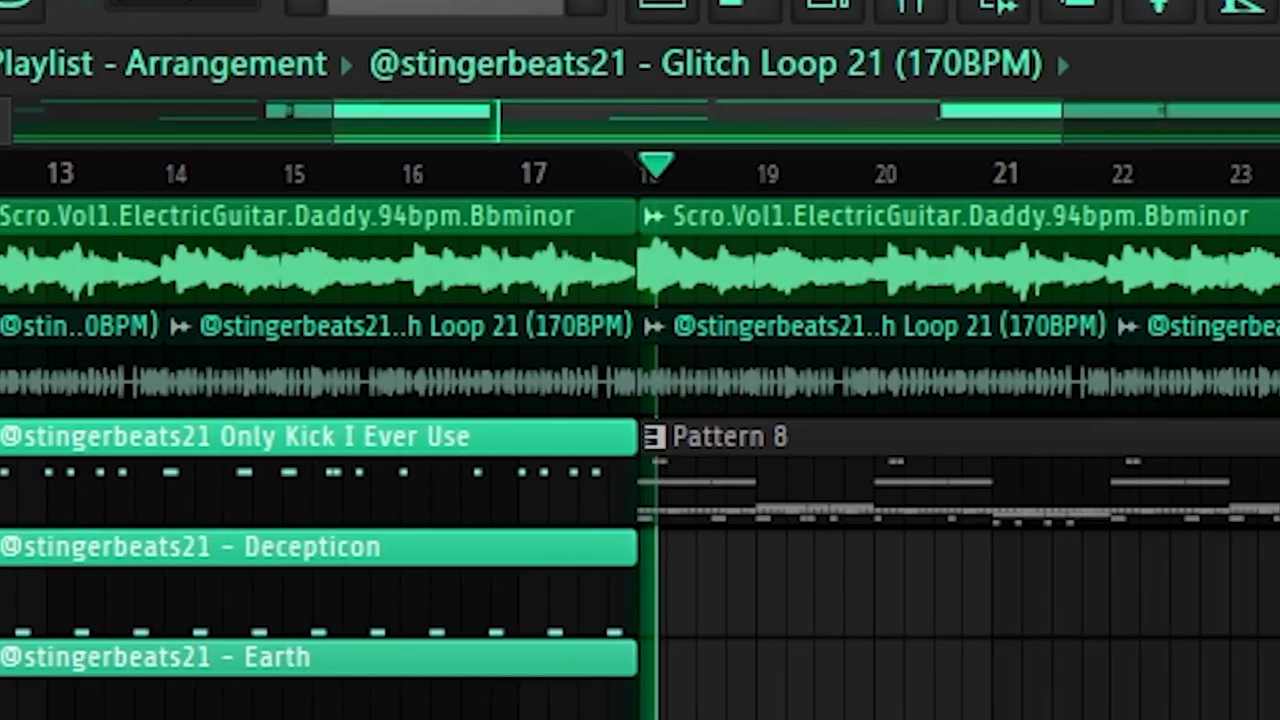
scroll("right", 3)
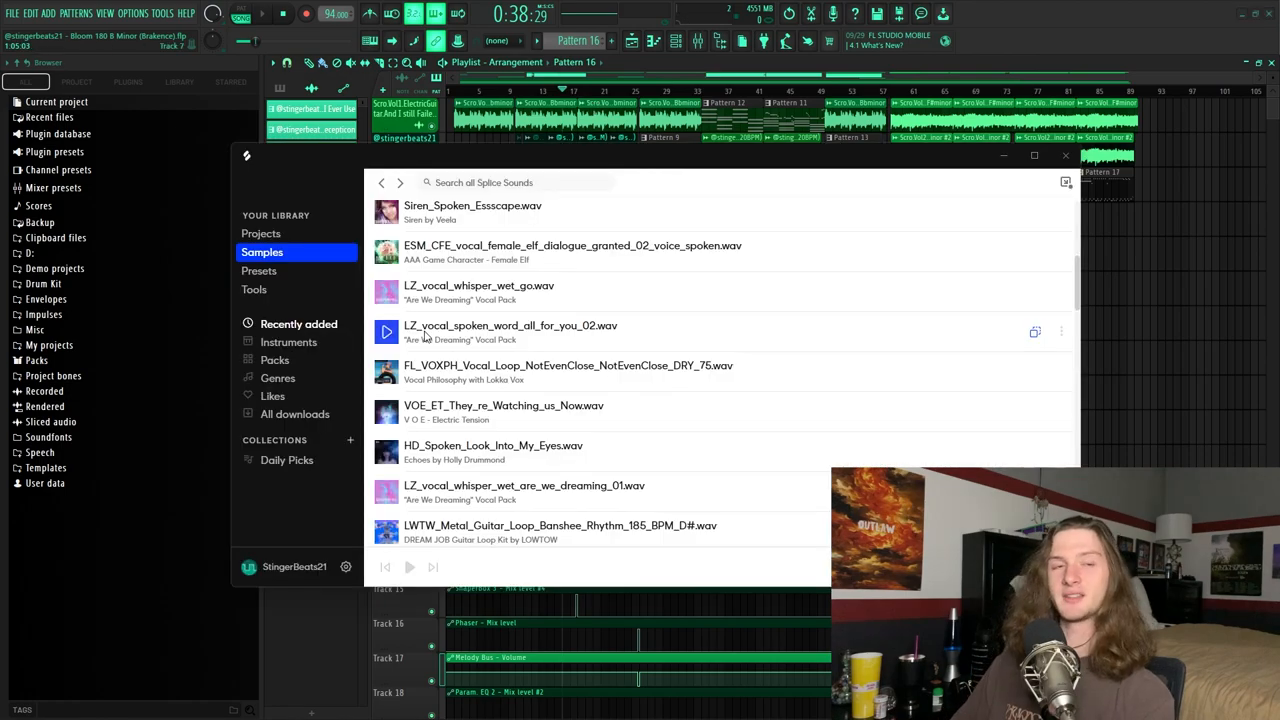
mouse_move(390, 296)
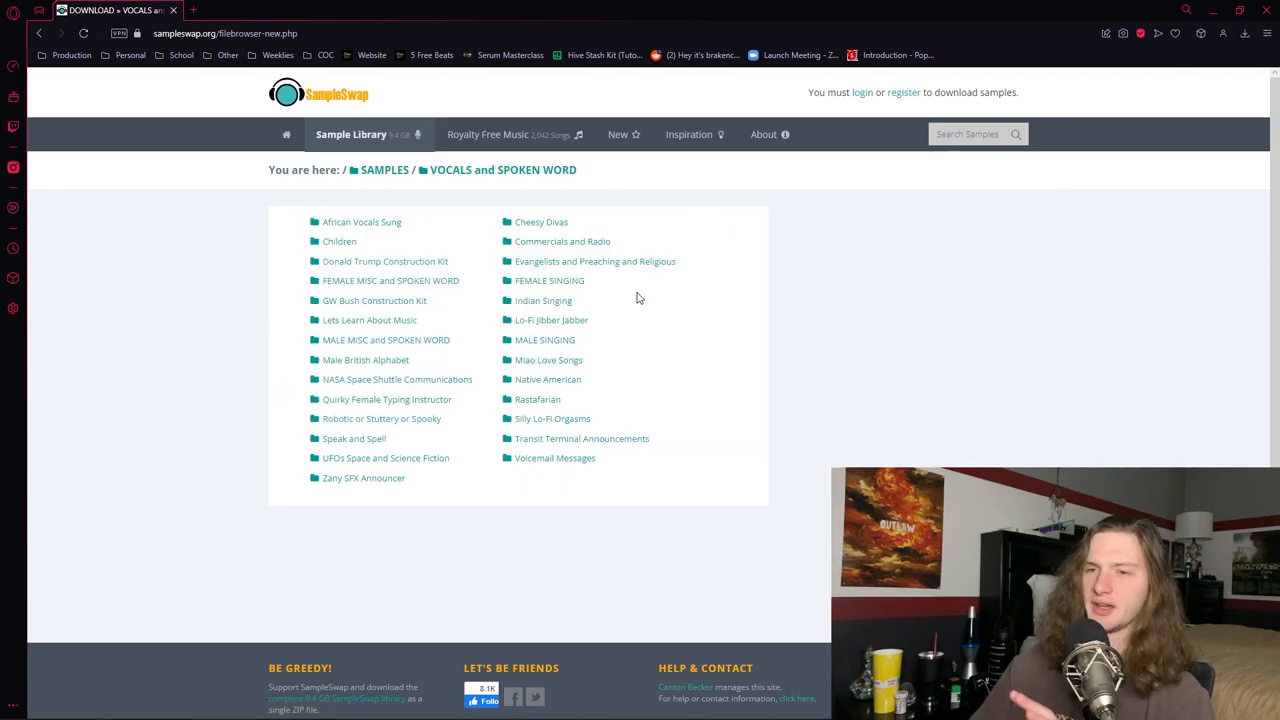
mouse_move(390, 280)
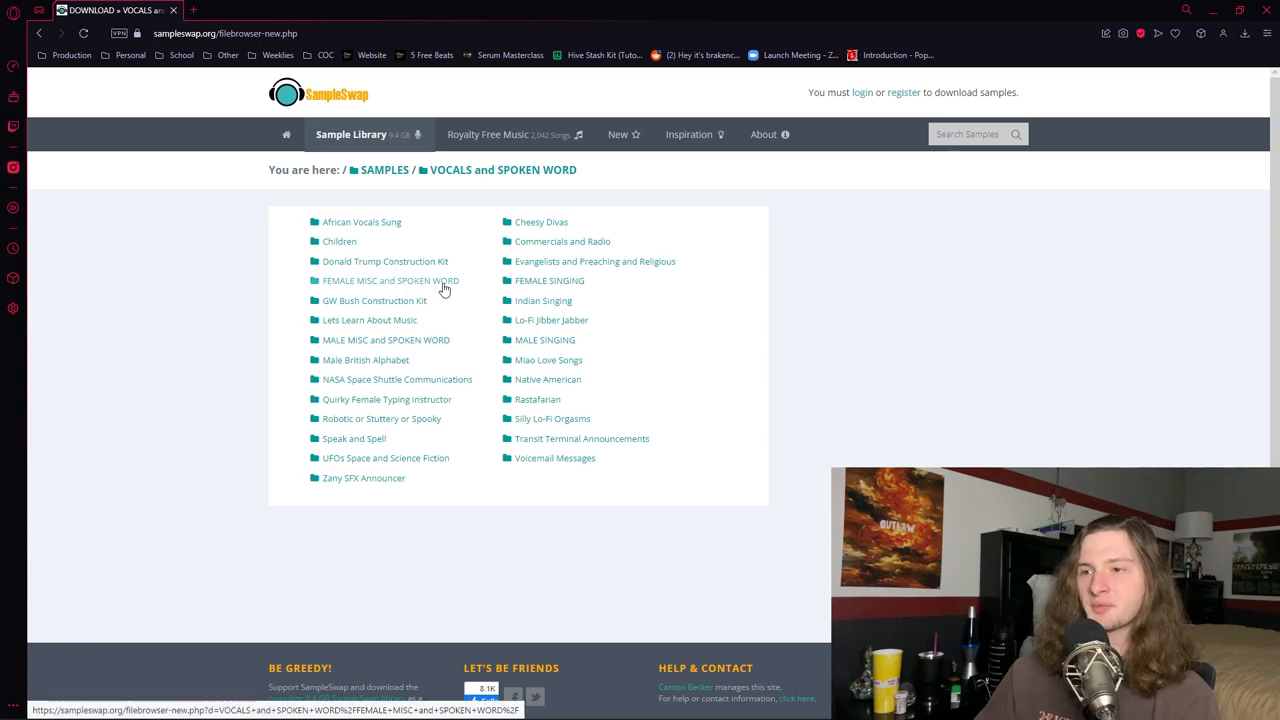
mouse_move(458, 390)
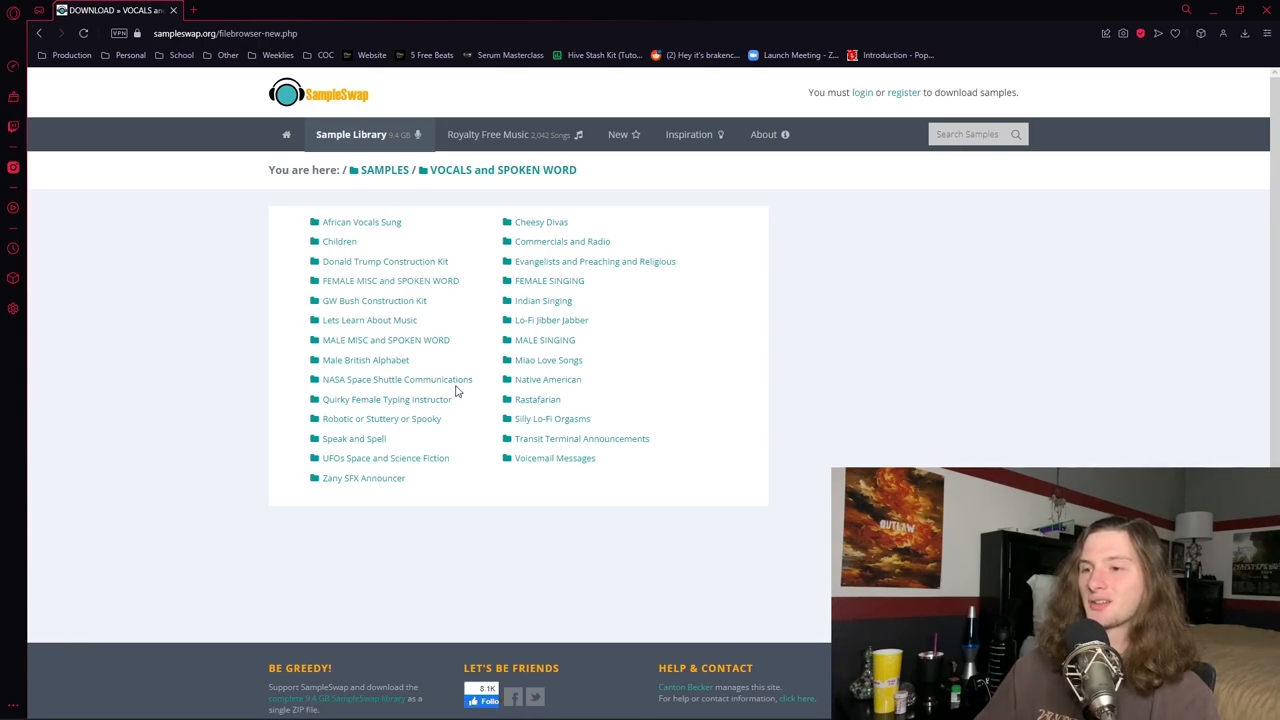
mouse_move(452, 464)
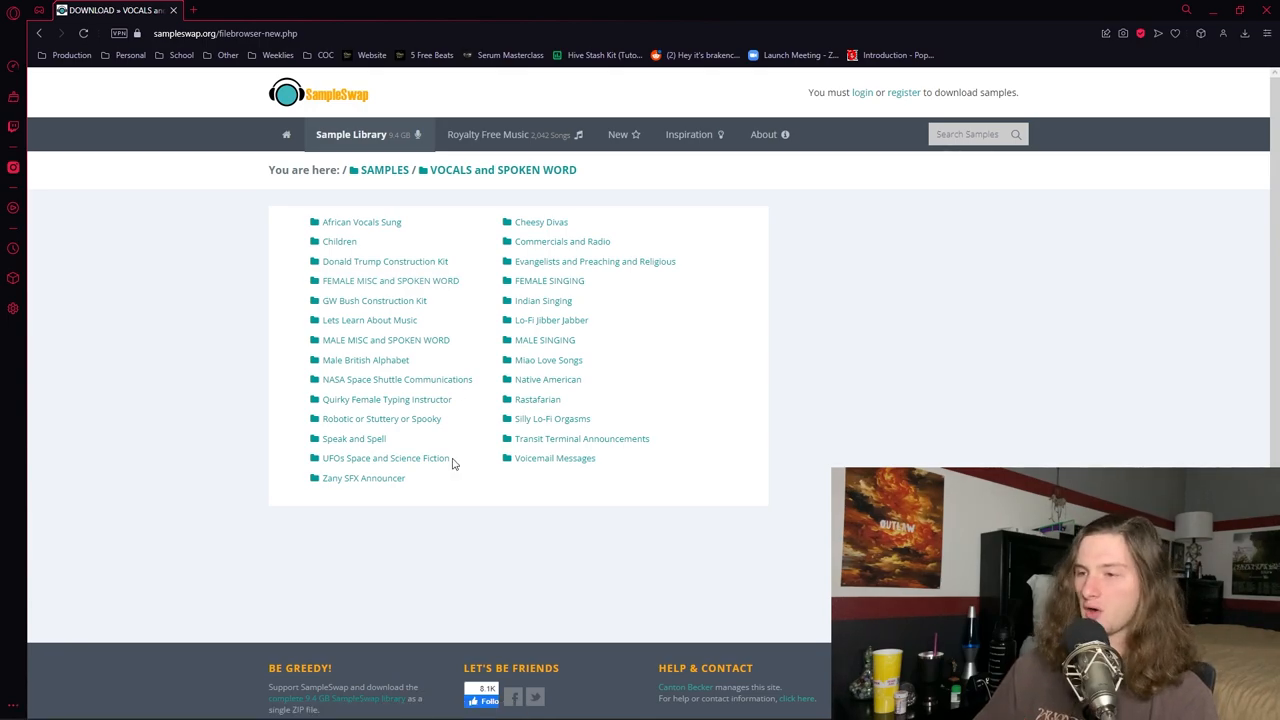